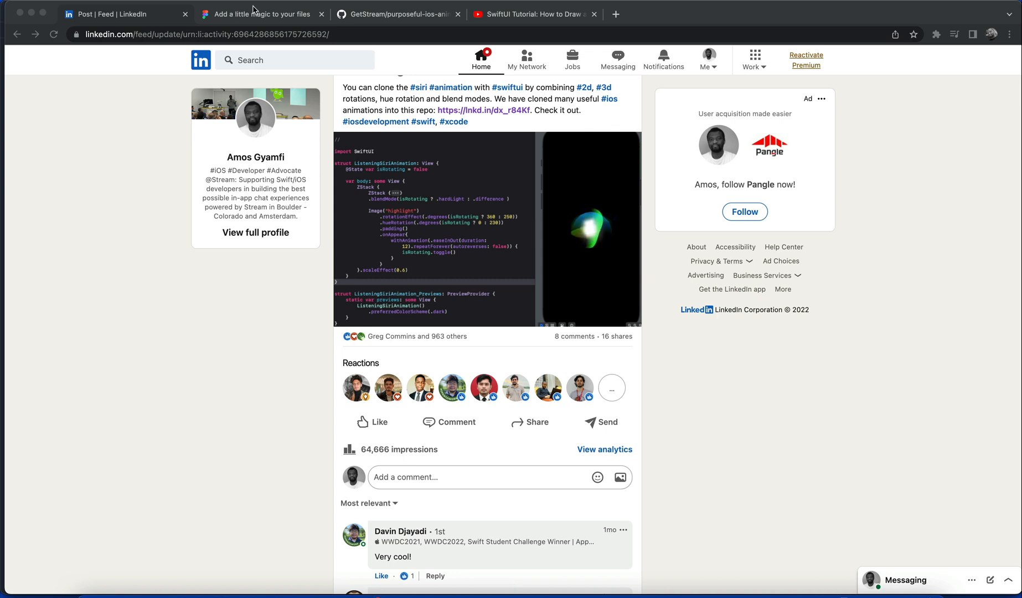
Search Figma Community for 'siri' and open the iOS 14 Siri Icon file, zoomed out
click(260, 13)
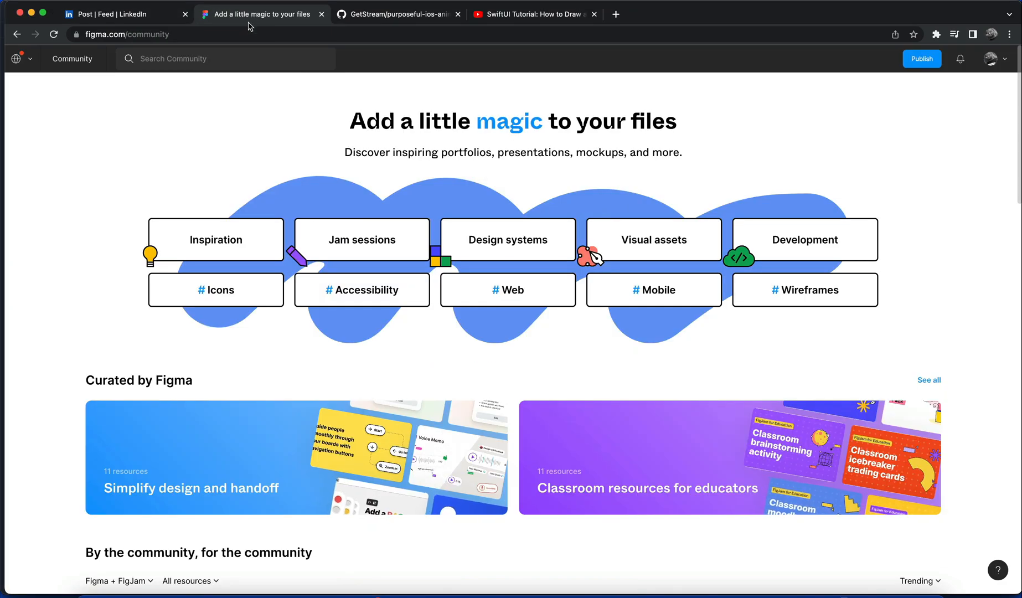
click(225, 59)
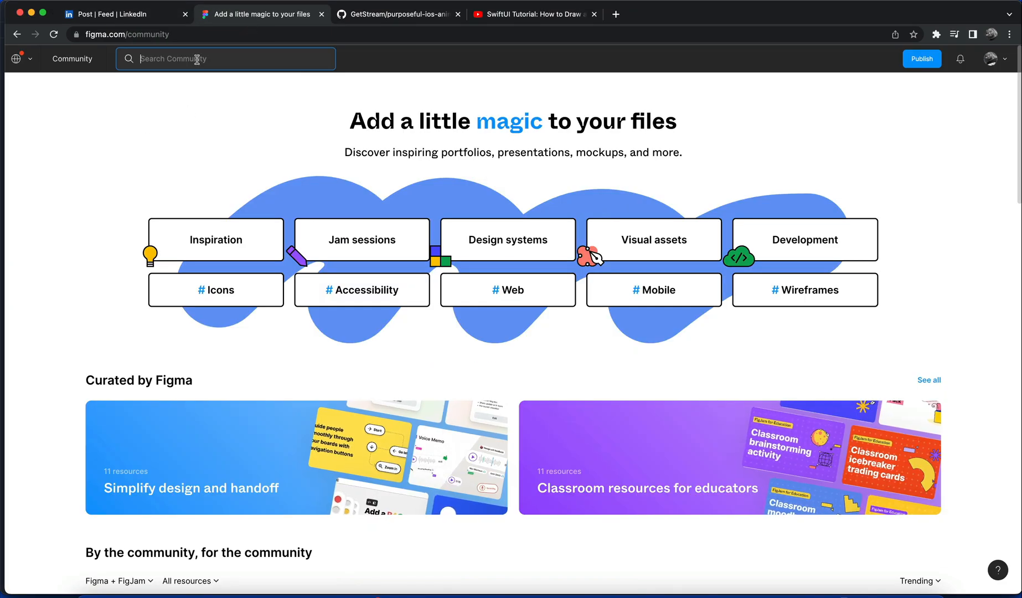
text(siri)
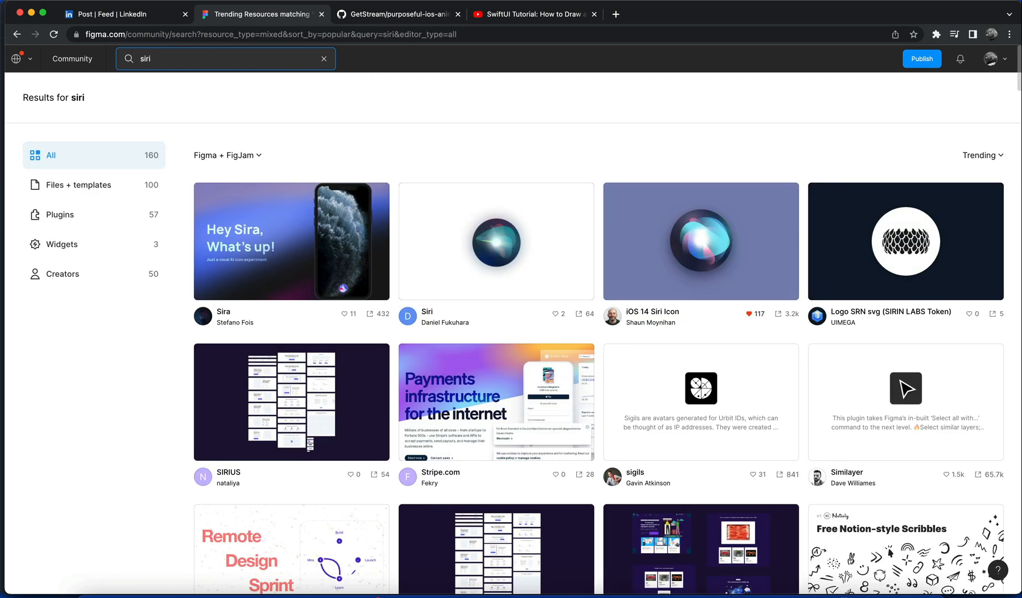
mouse_move(652, 254)
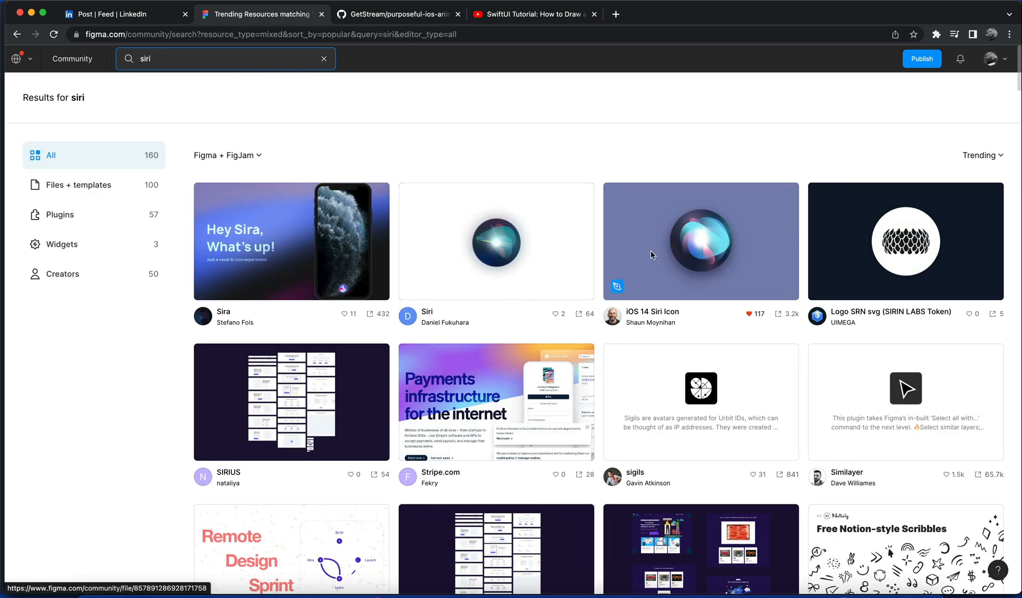
click(701, 242)
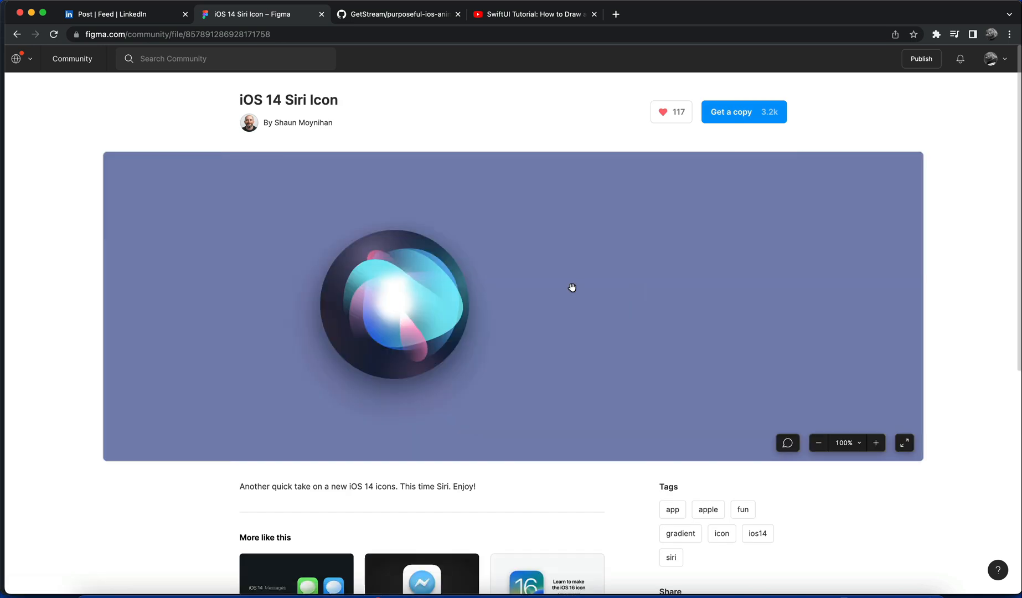
mouse_move(412, 260)
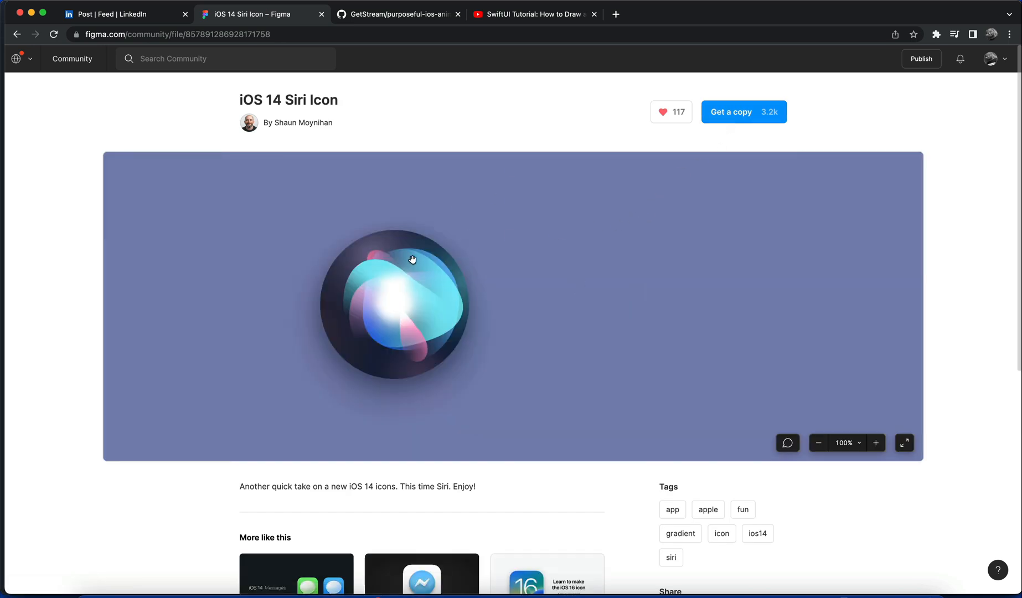
click(819, 443)
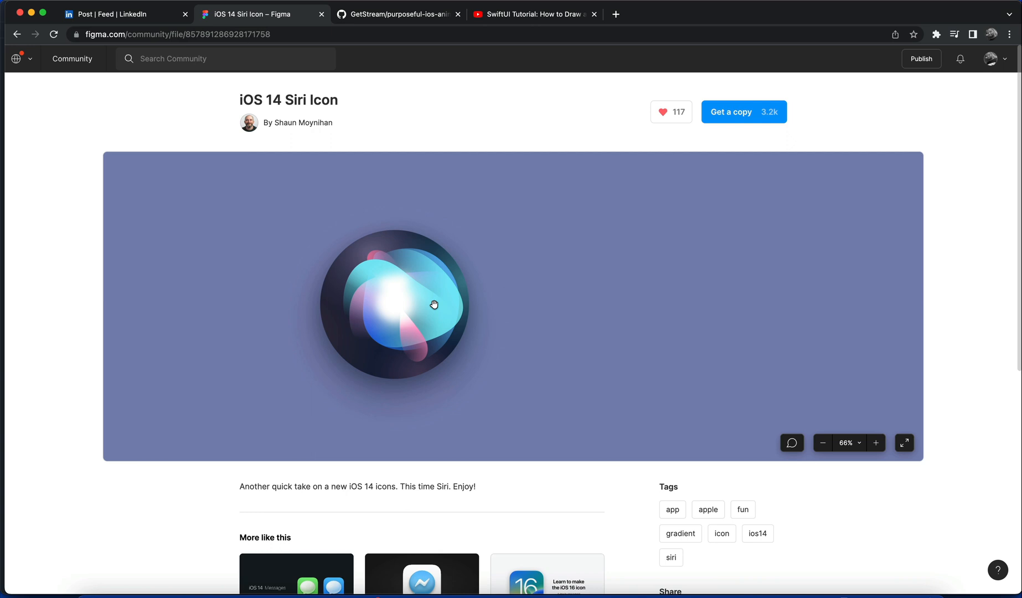
mouse_move(420, 295)
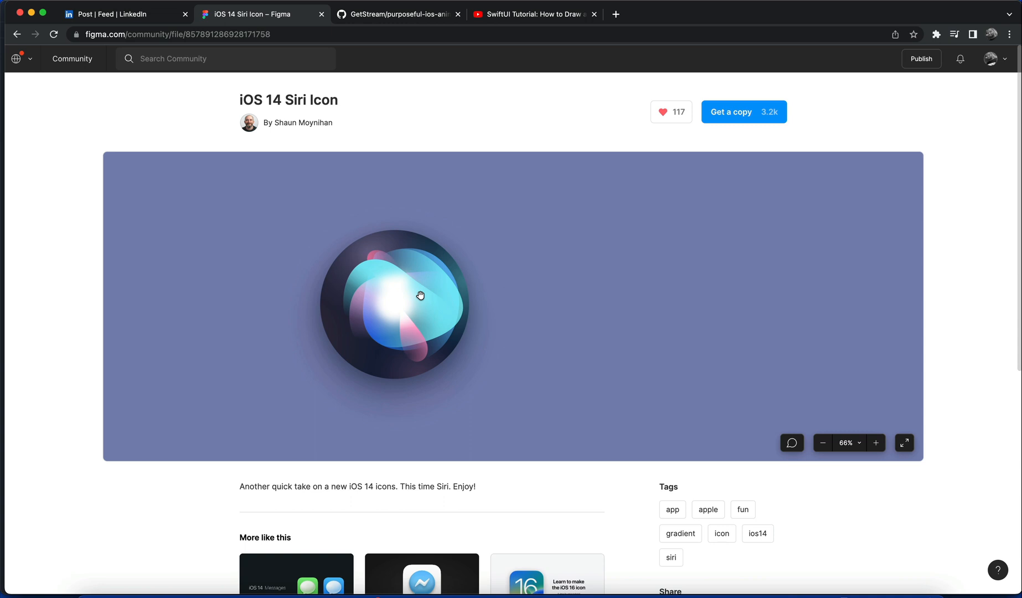
View the Siri icon YouTube tutorial, then the purposeful-ios-animations GitHub README
click(531, 14)
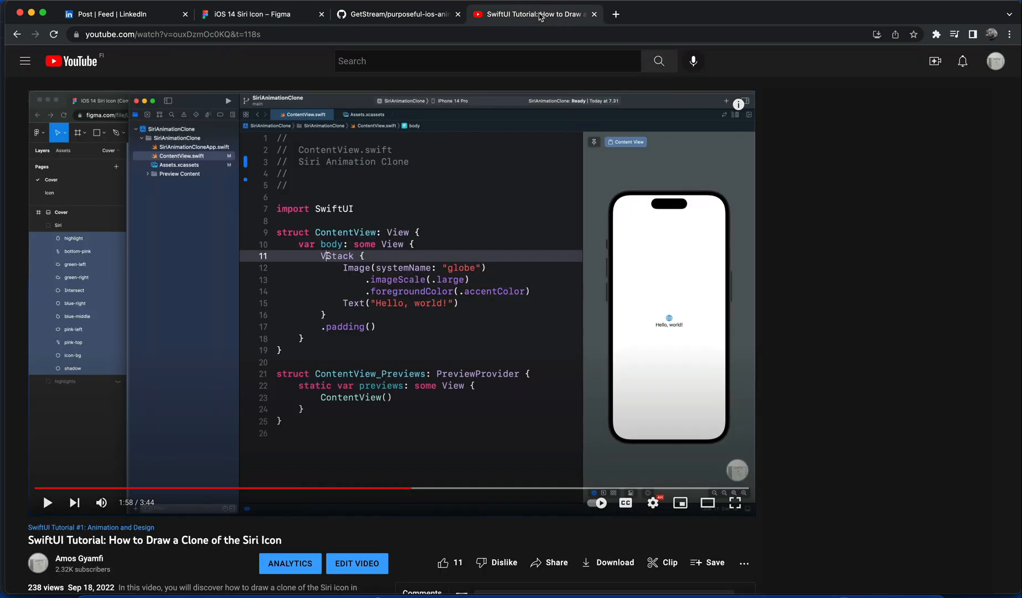
mouse_move(376, 324)
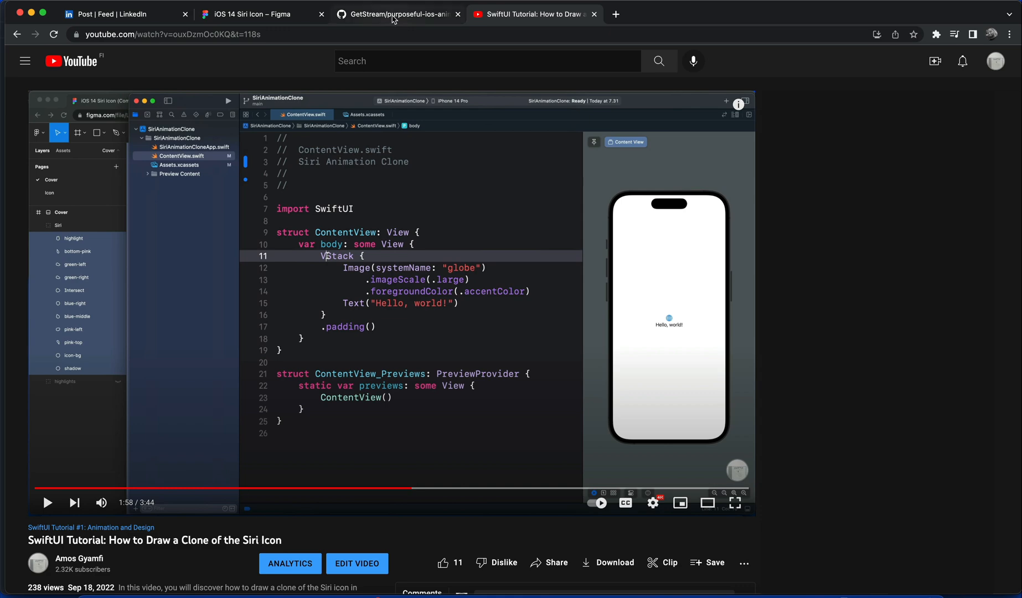
click(398, 13)
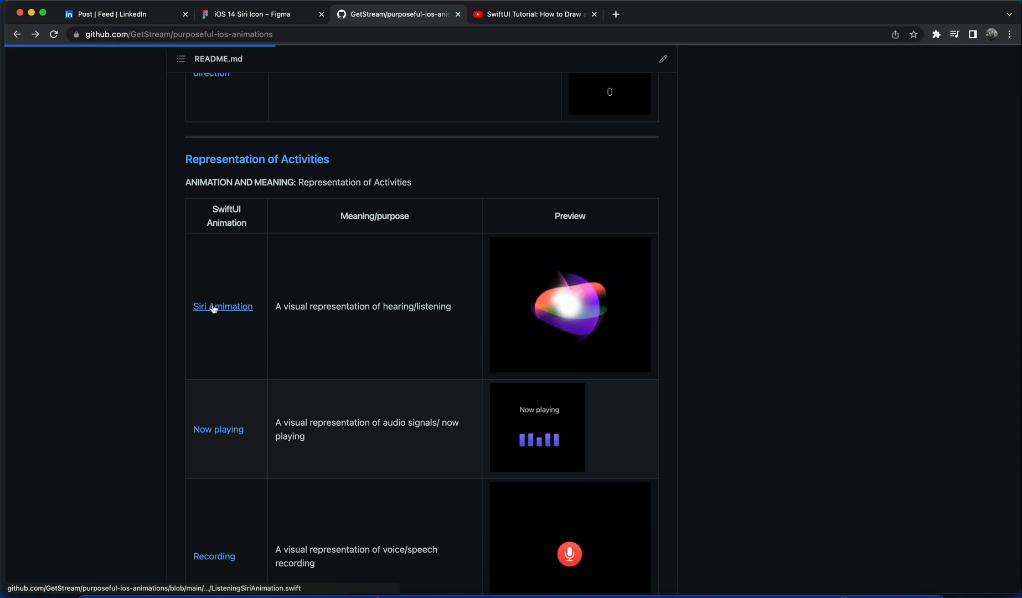
Follow the Siri Animation link to the Siri image set in Assets.xcassets
click(222, 307)
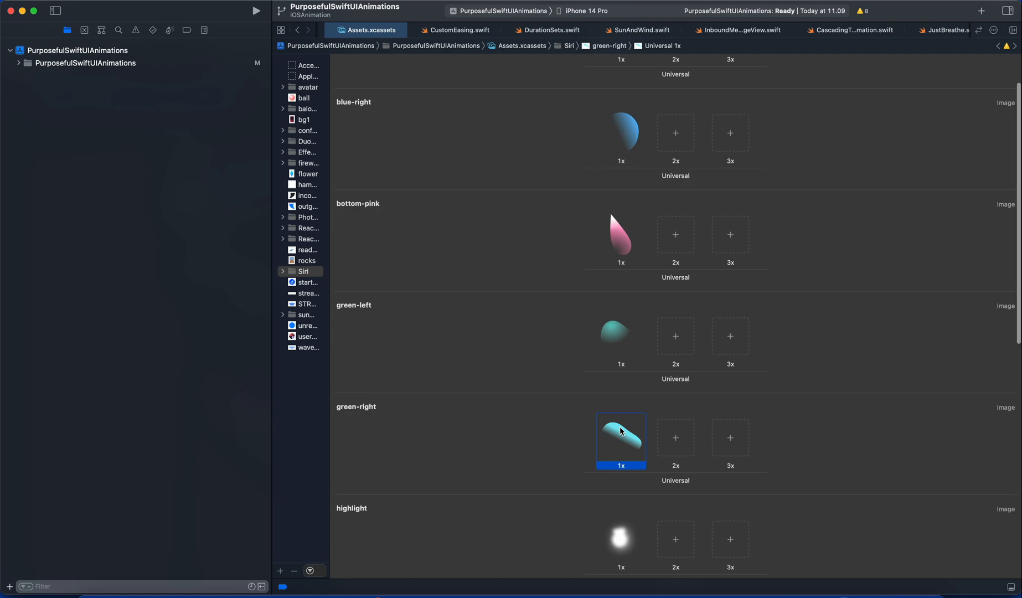
Open ListeningSiriAnimation.swift showing the stacked Siri layers in the preview
click(633, 30)
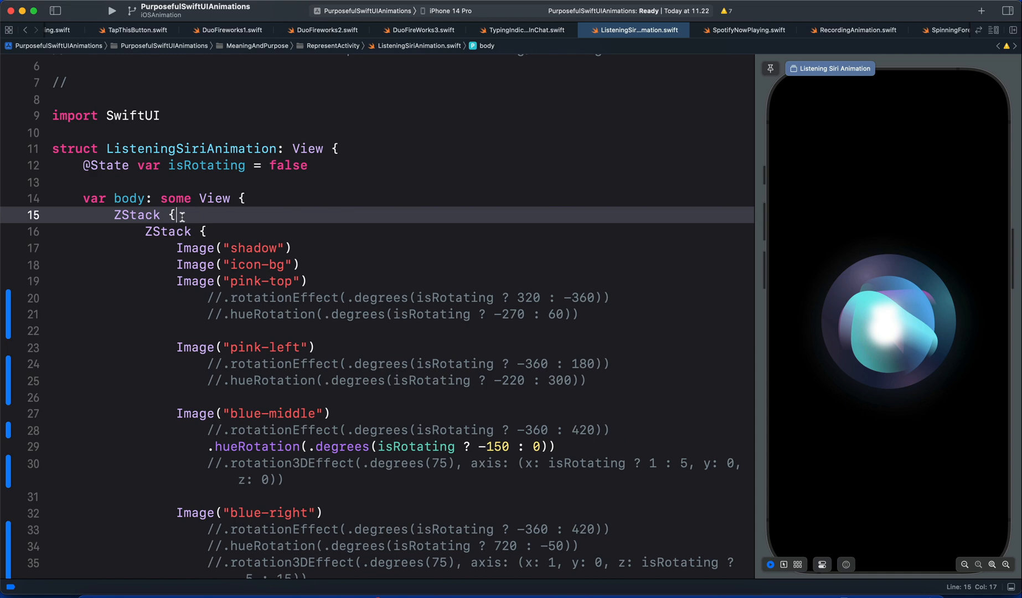
scroll(down, 3)
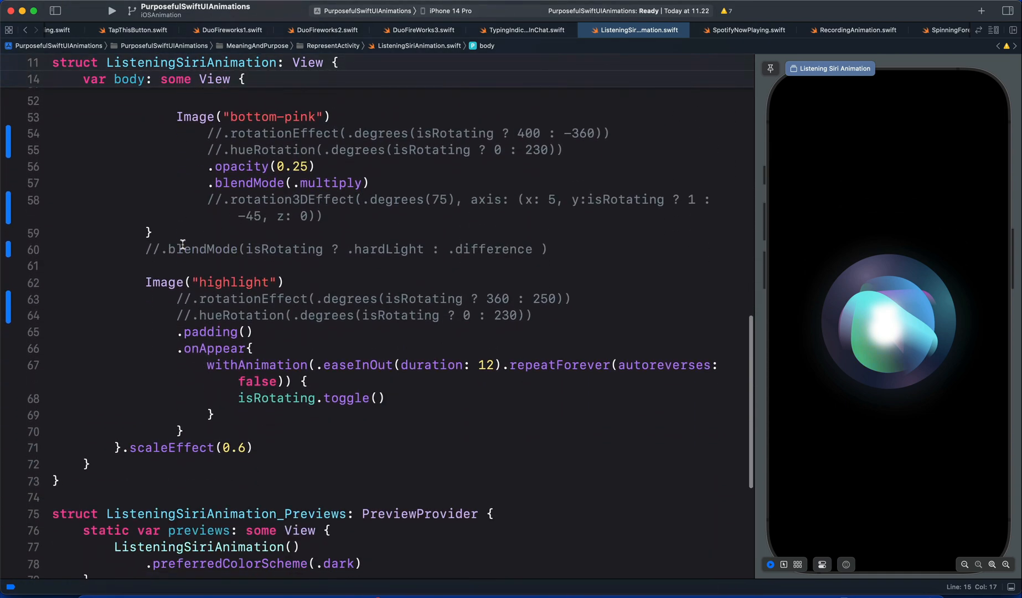
drag(146, 282, 313, 298)
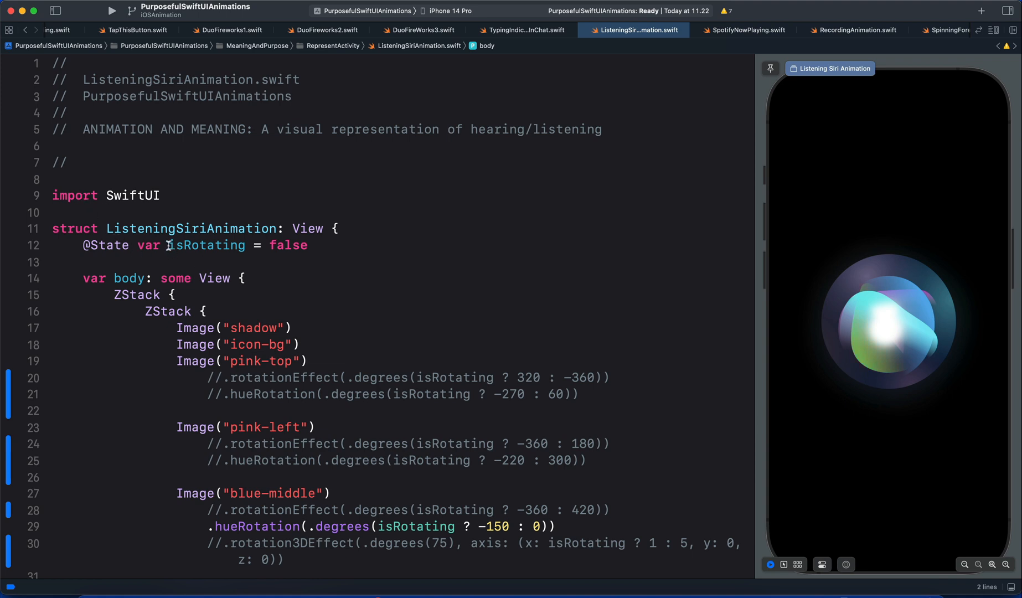
double_click(207, 245)
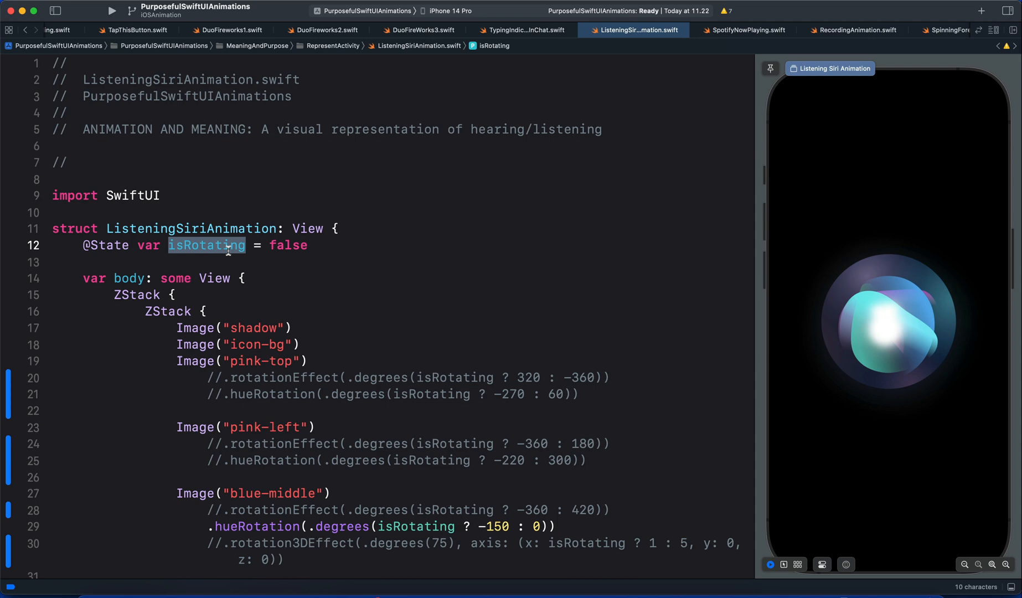
double_click(287, 245)
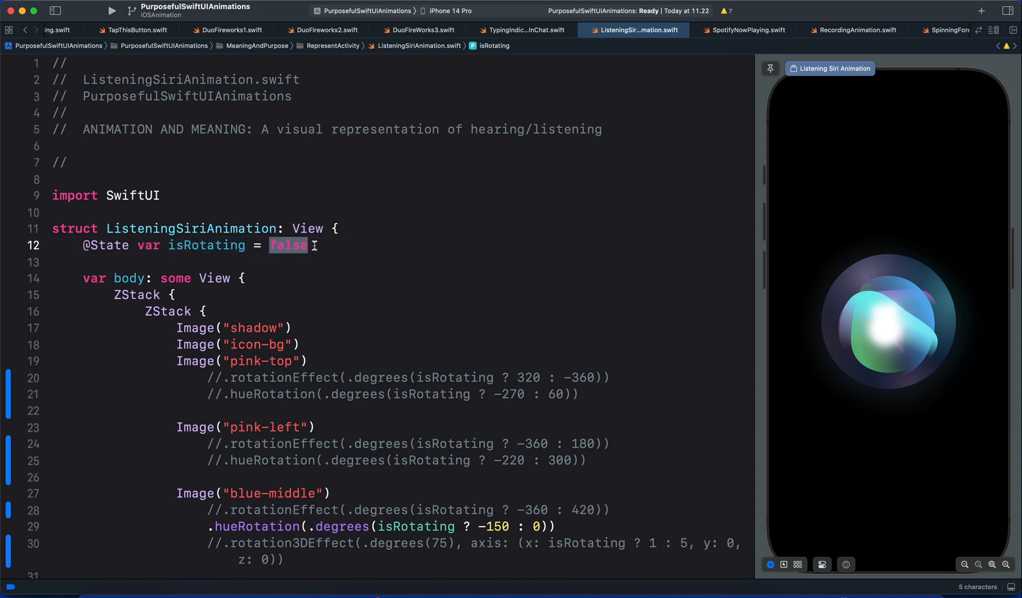
scroll(down, 3)
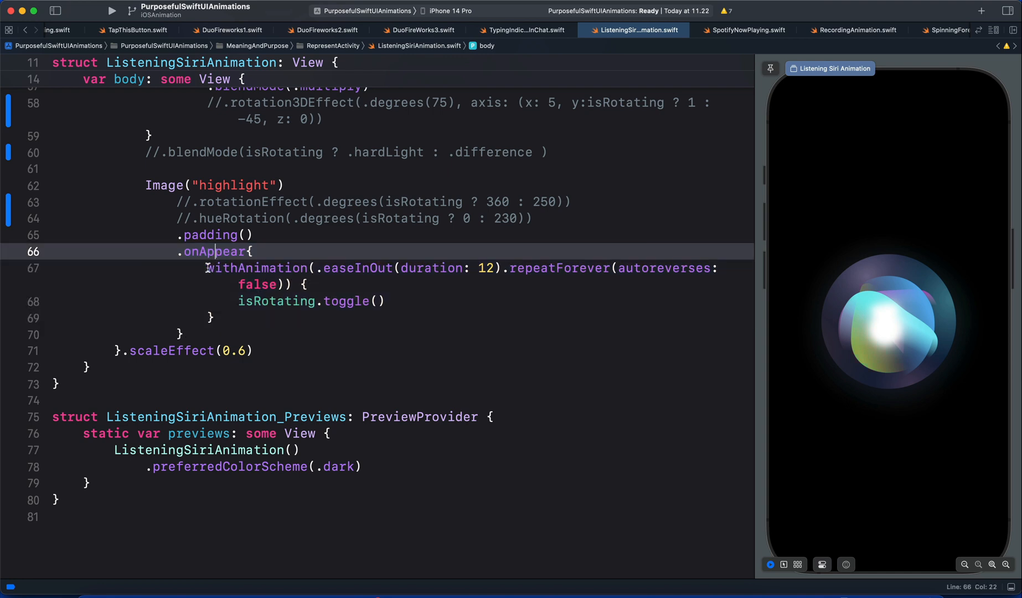
double_click(257, 268)
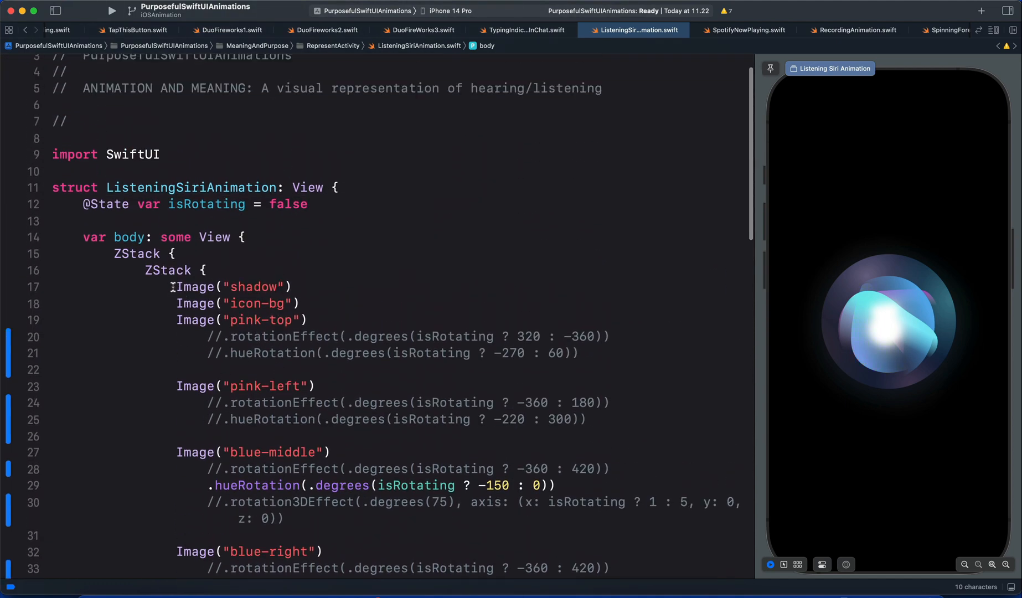
Uncomment pink-top and pink-left rotation and hue modifiers, reviewing isRotating and 320° values
drag(176, 286, 209, 320)
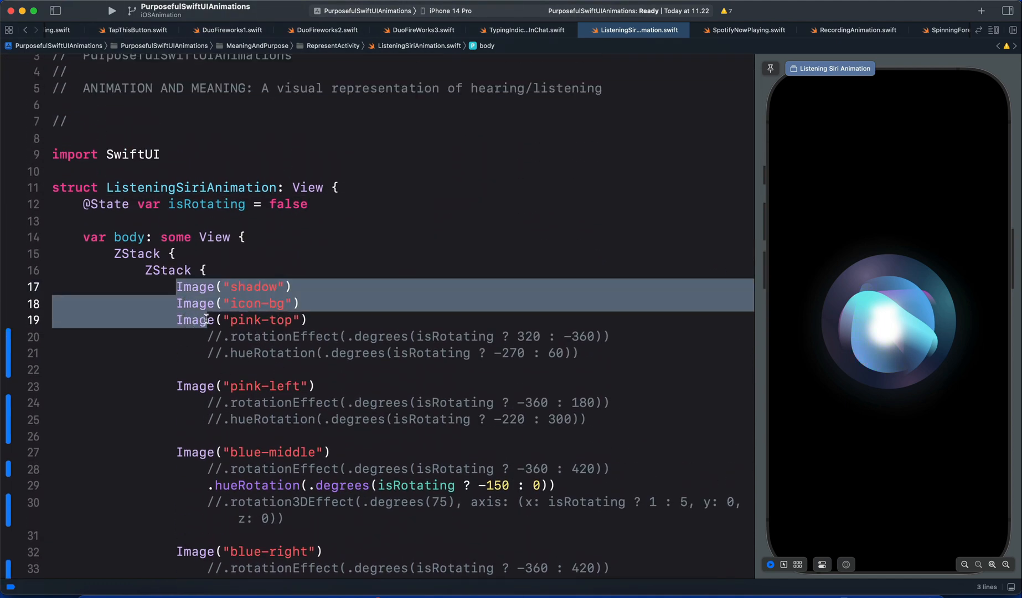
click(202, 286)
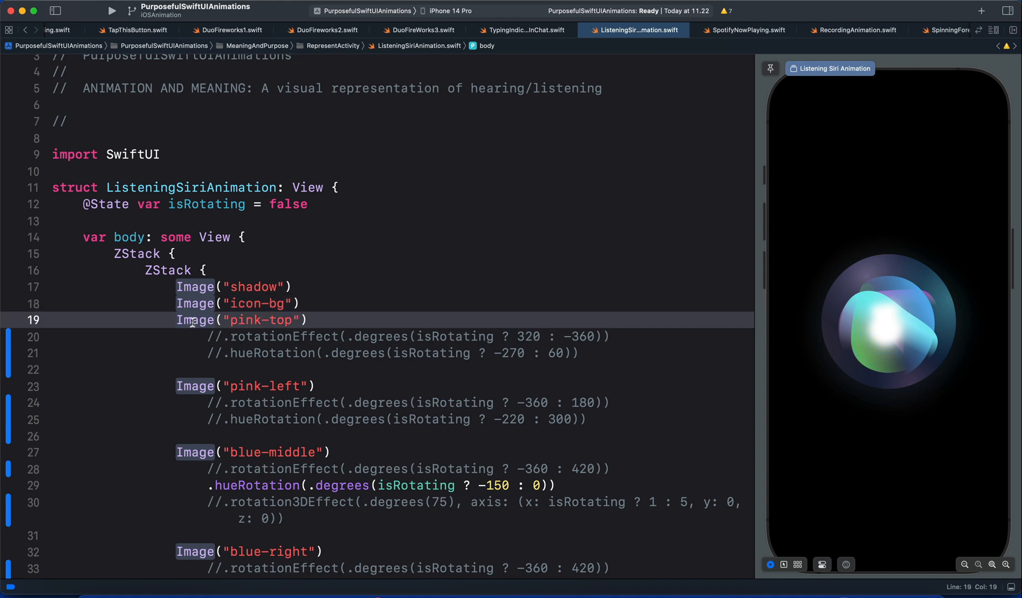
scroll(down, 3)
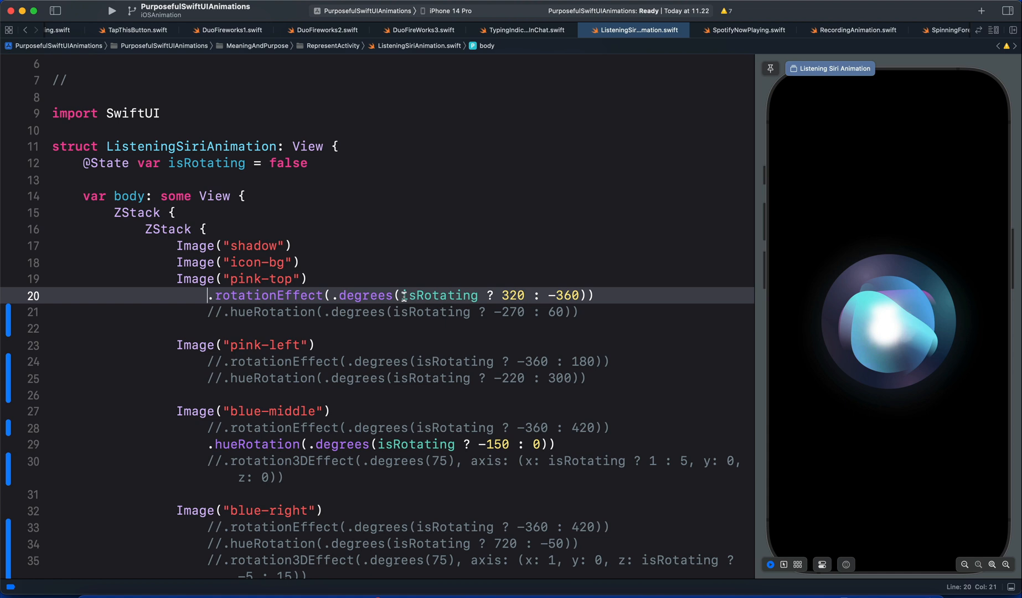
double_click(409, 296)
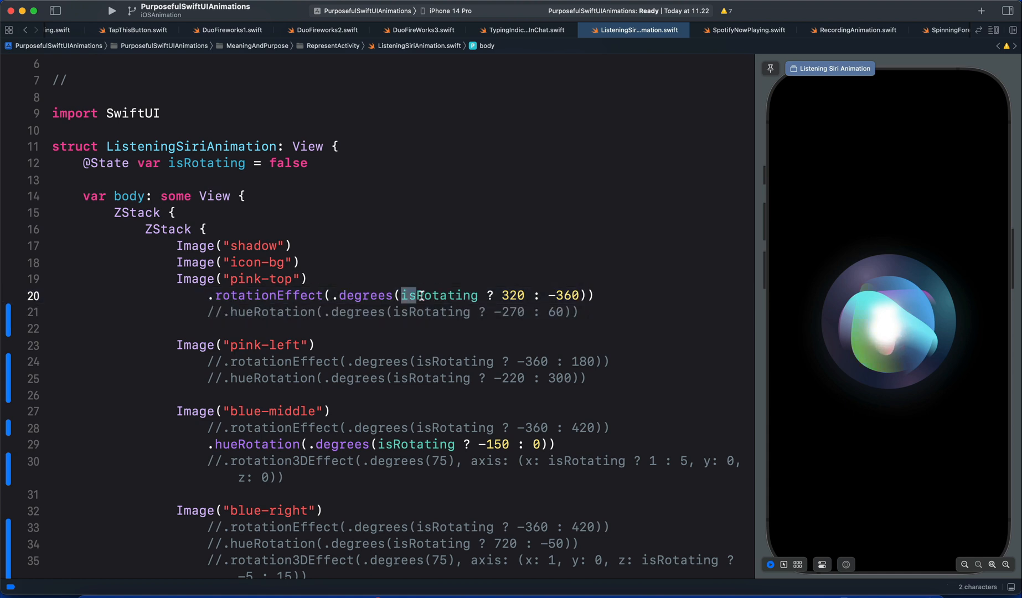
double_click(440, 295)
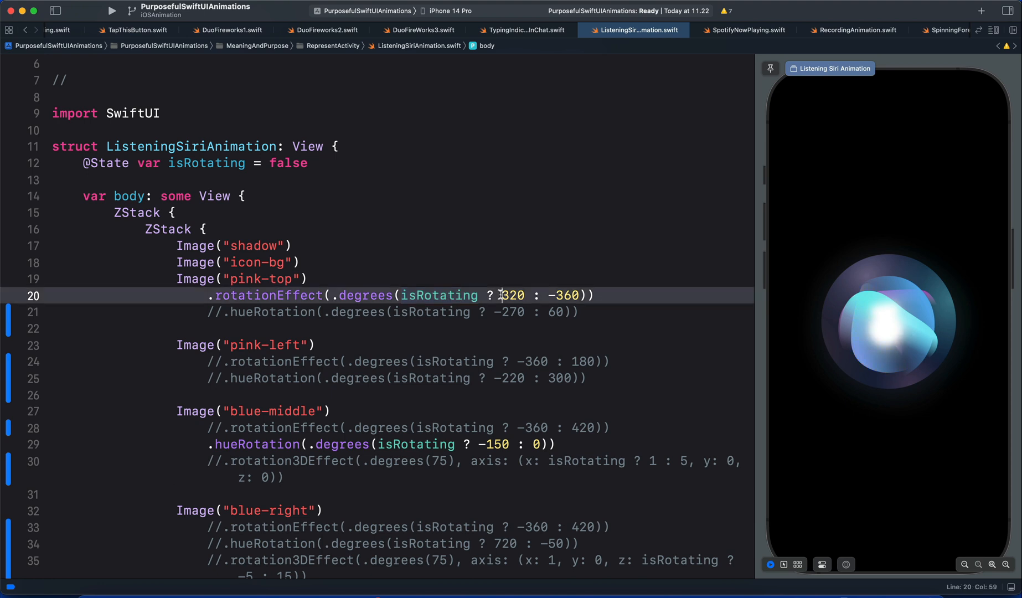
double_click(508, 294)
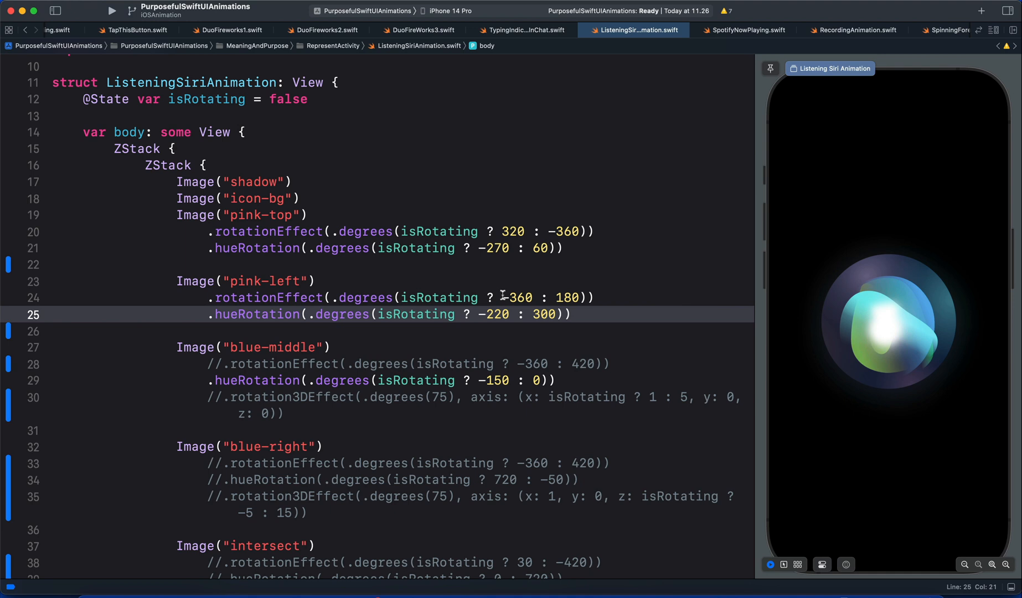
Review pink rotation values (-360, 320) and activate blue-middle's rotation and 3D rotation
click(507, 298)
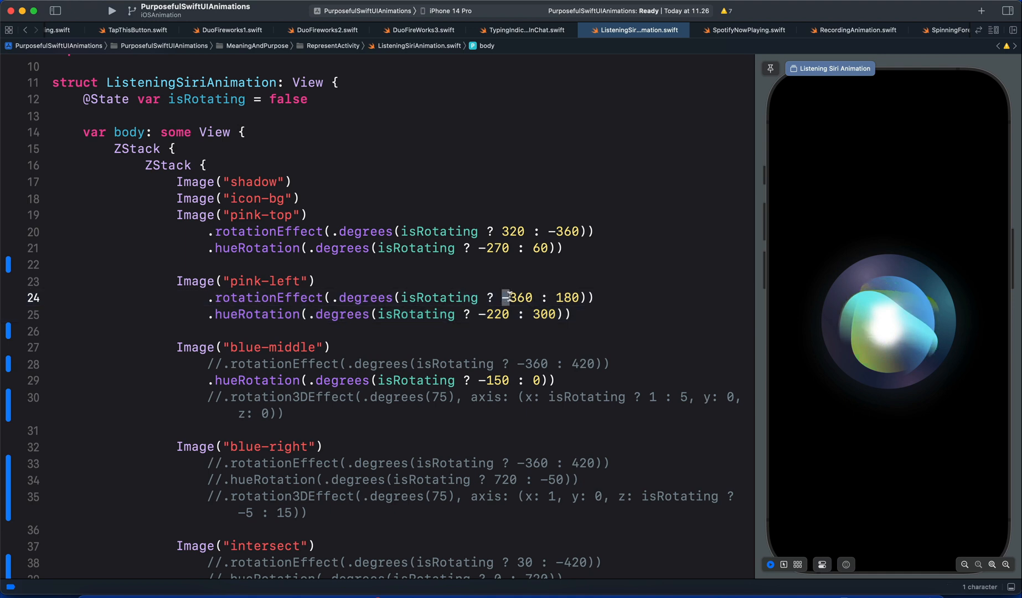
click(501, 231)
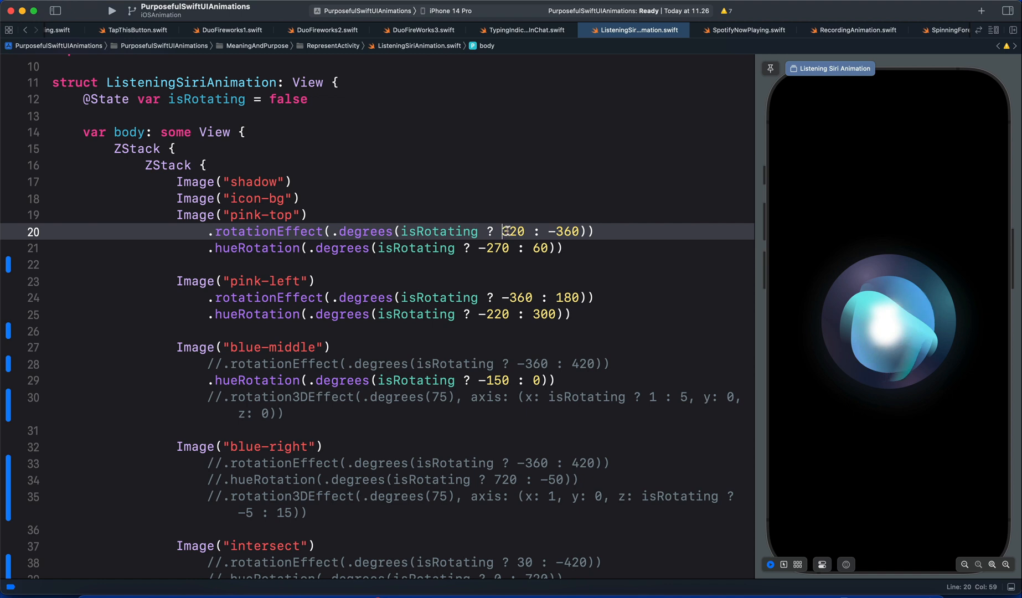
click(507, 297)
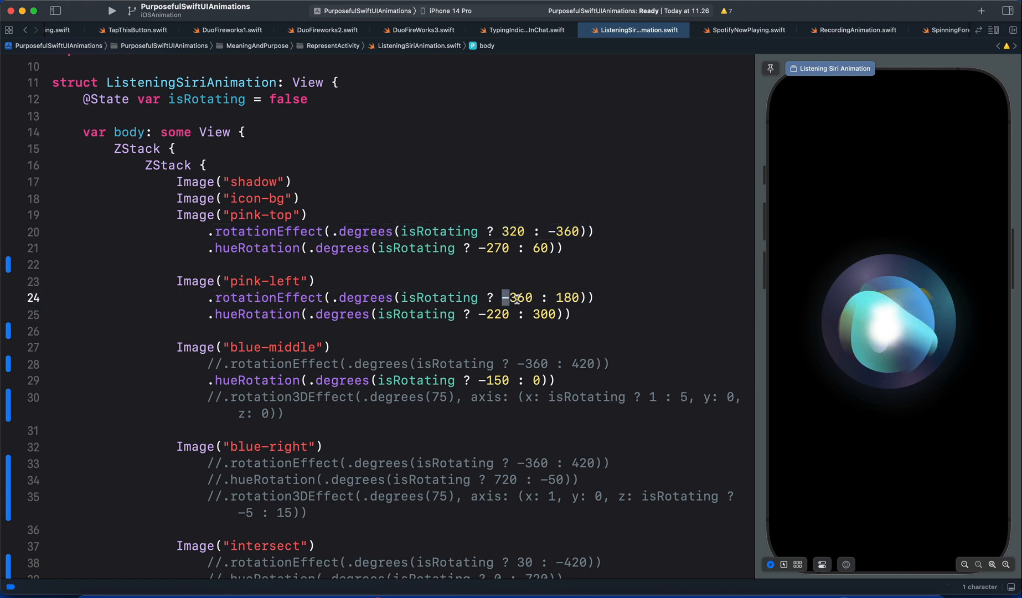
click(479, 314)
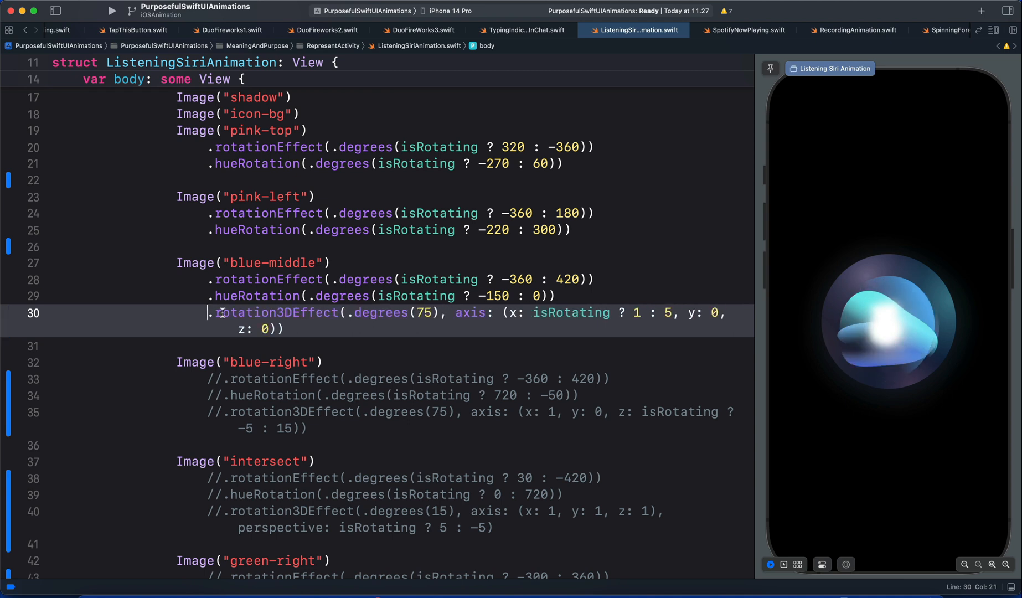
Inspect blue-middle's 75° 3D rotation, then uncomment blue-right's three modifiers
double_click(383, 312)
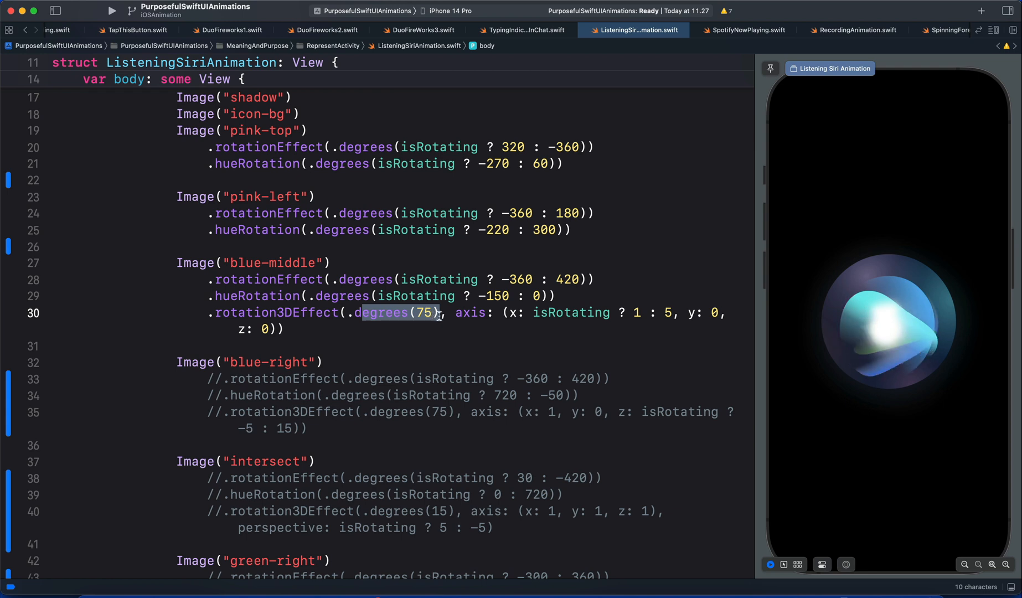
click(514, 312)
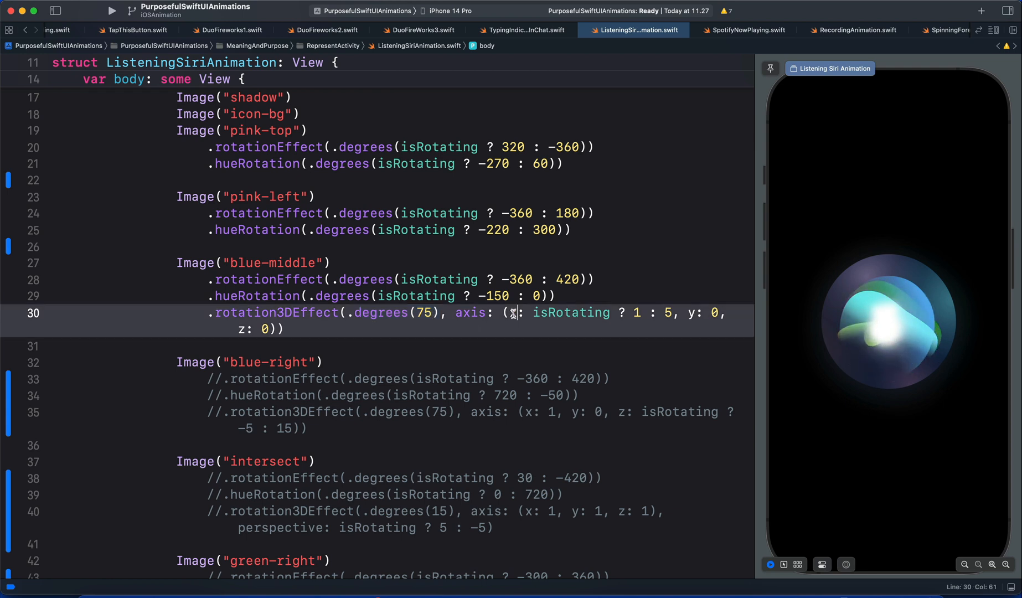
double_click(570, 312)
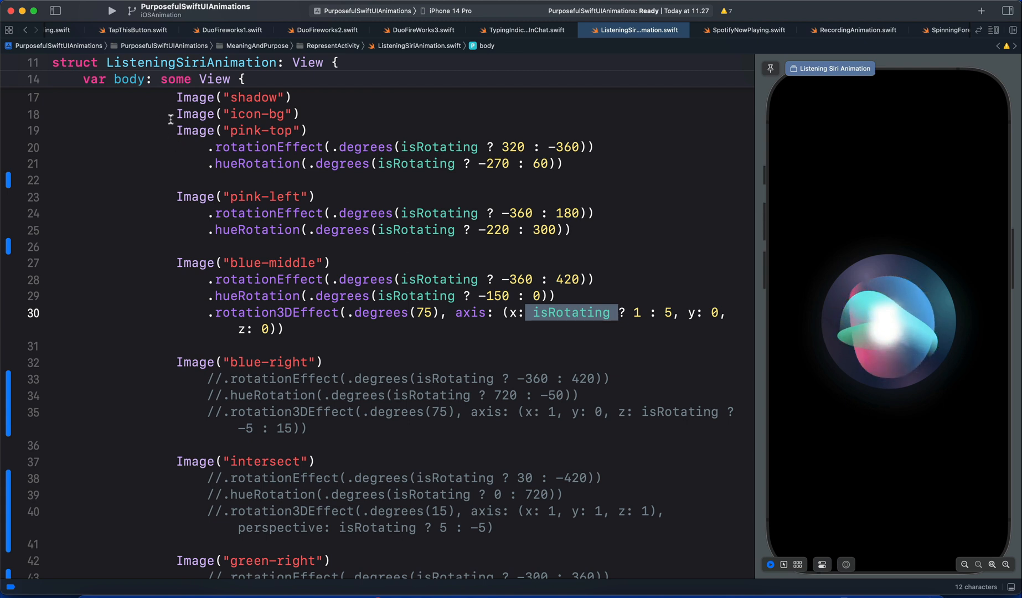
drag(176, 129, 587, 242)
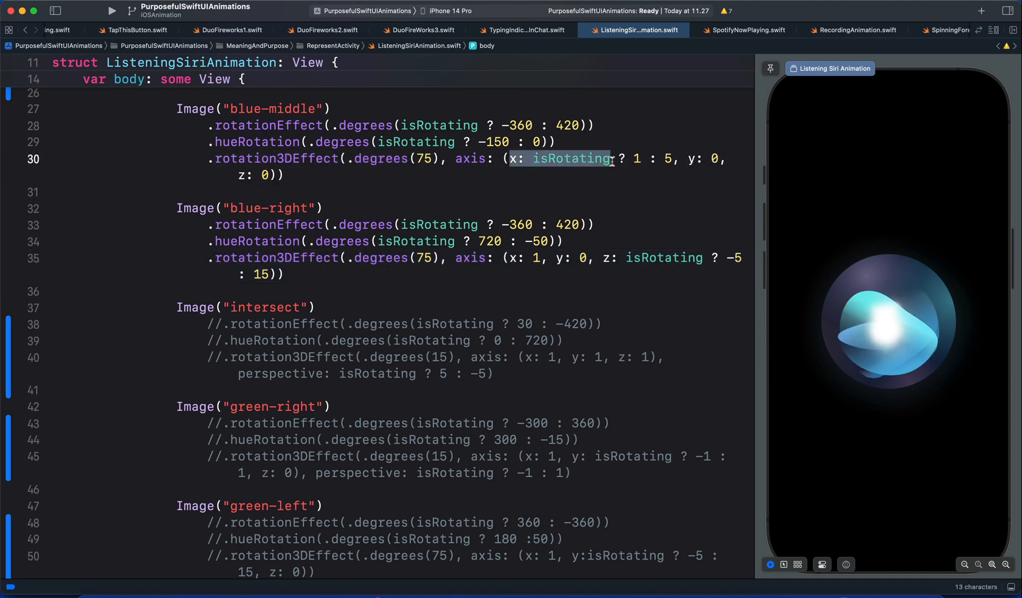
Uncomment the rotation, hue and 3D rotation lines of intersect and green-right
click(631, 257)
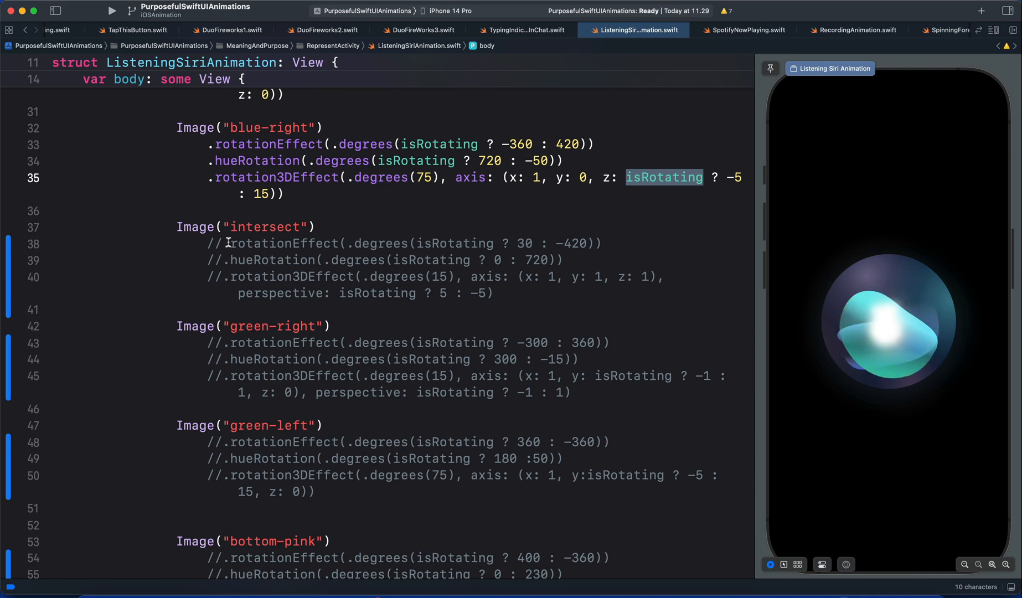
click(224, 243)
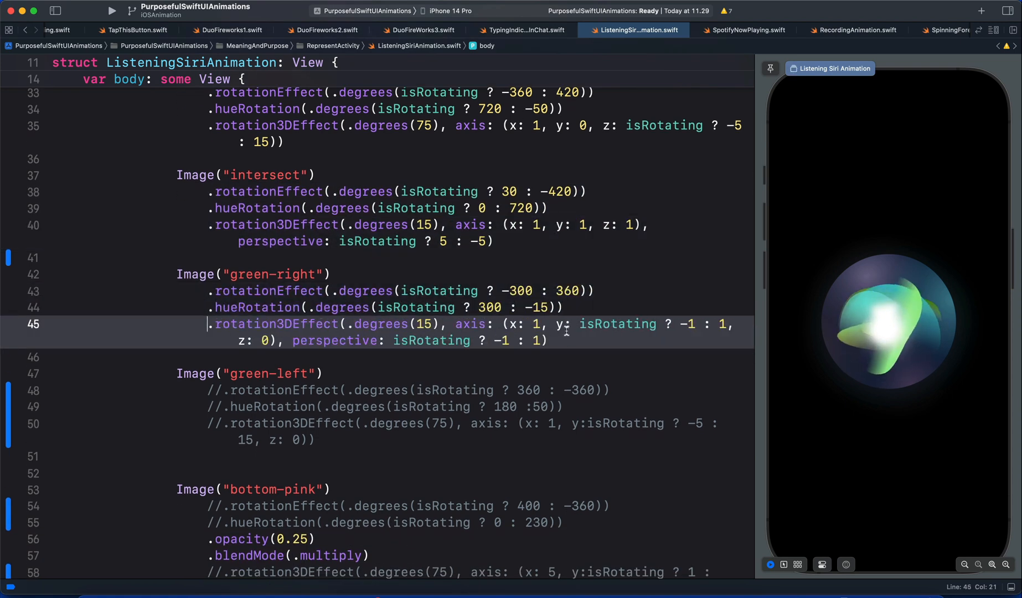
Select green-left's commented modifier lines and uncomment them, leaving bottom-pink commented
double_click(613, 324)
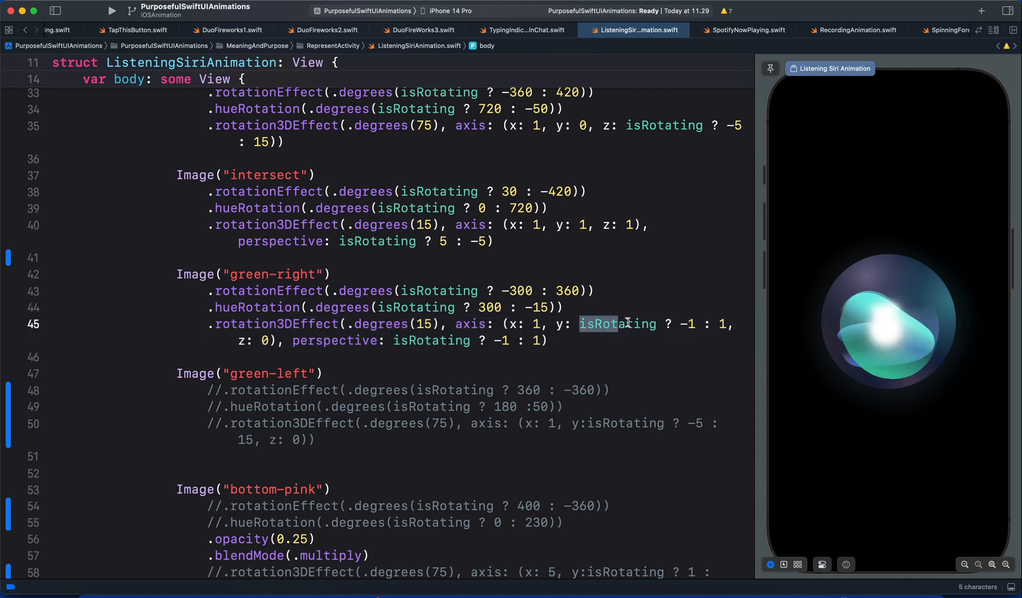
drag(625, 324, 547, 340)
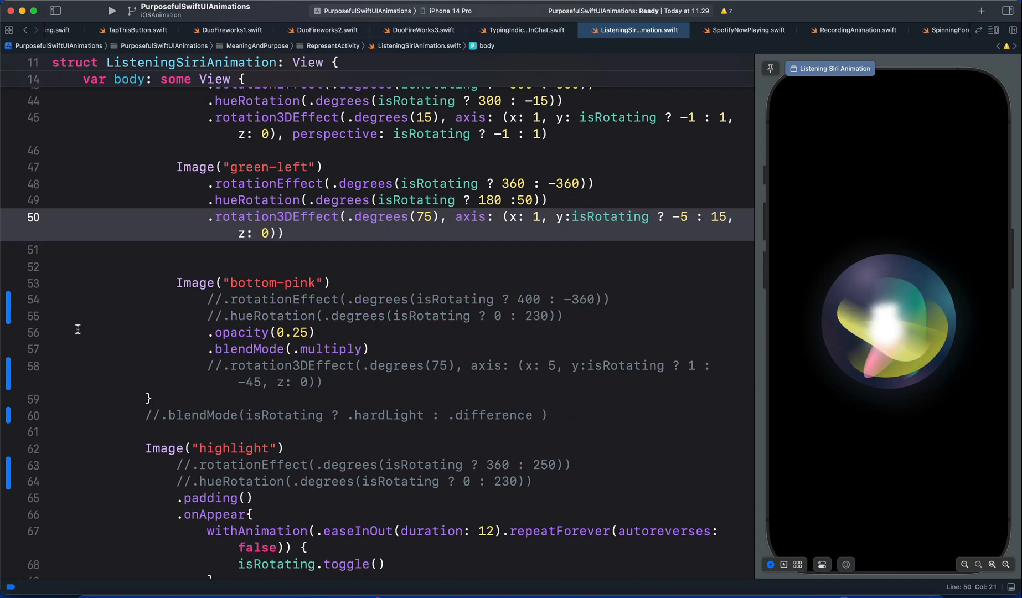
click(221, 300)
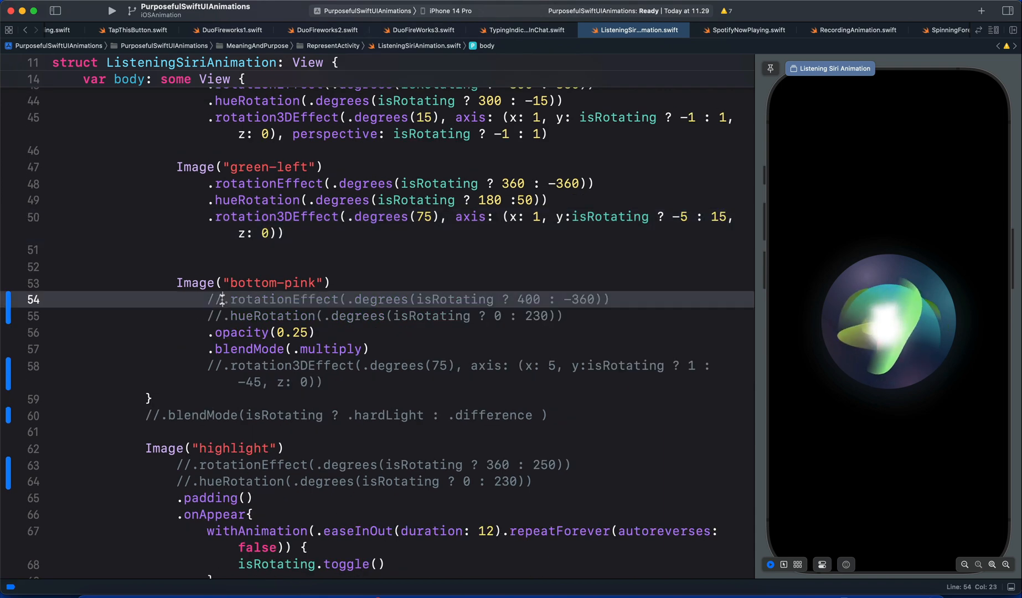